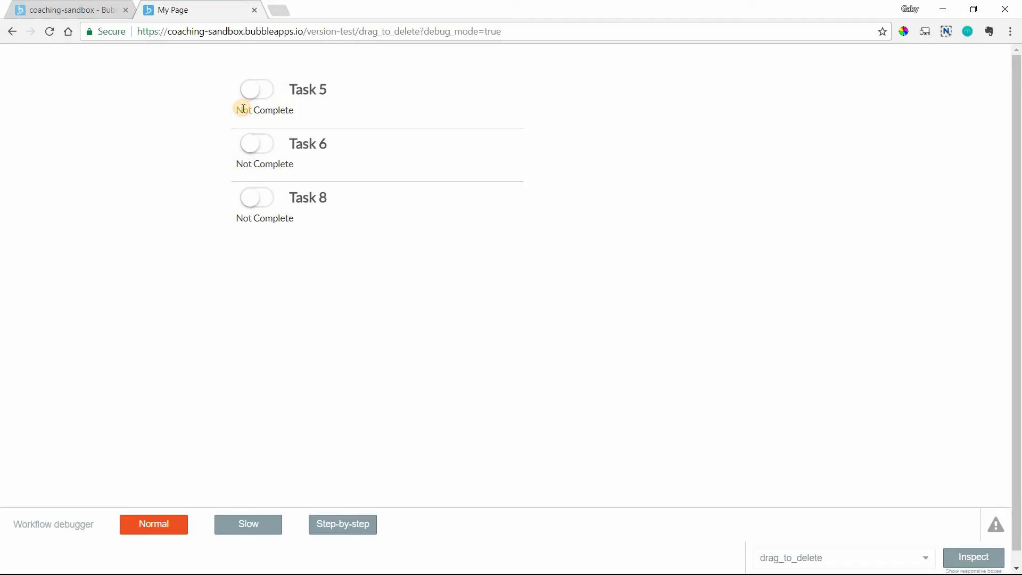
# - In the preview, toggle Task 5 on, then switch Task 8 on and back off
pyautogui.click(256, 90)
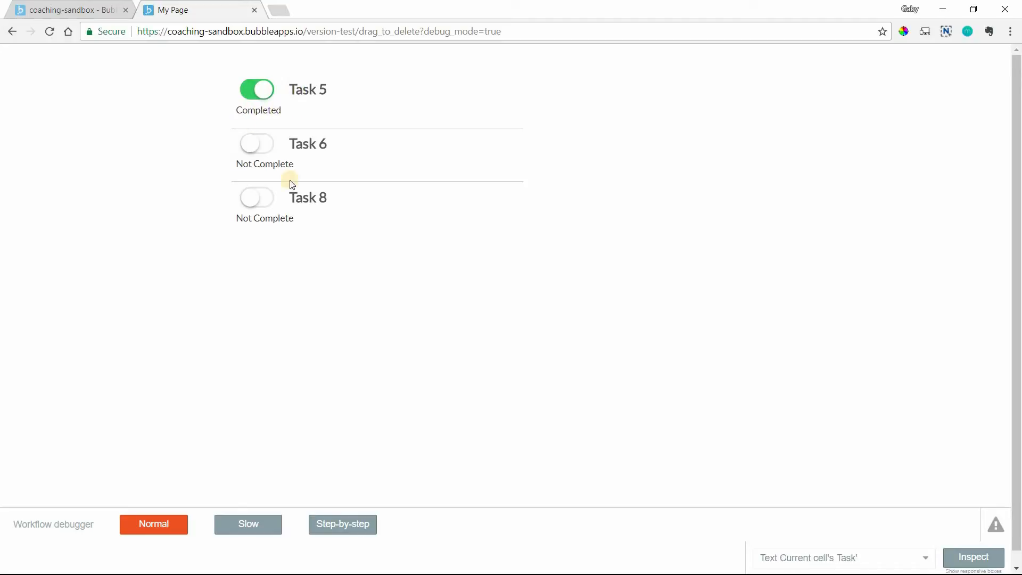
pyautogui.click(256, 143)
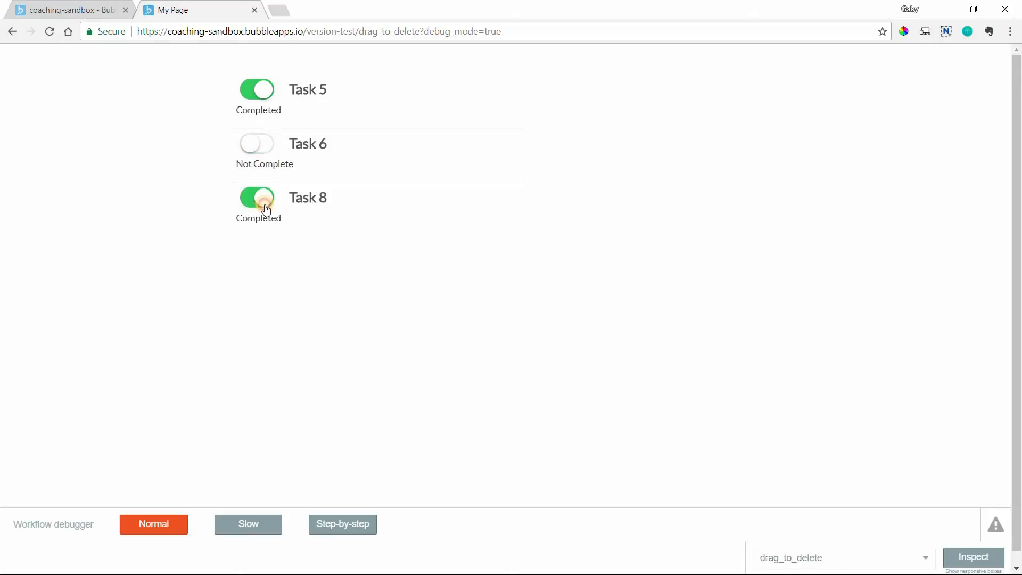
pyautogui.click(256, 197)
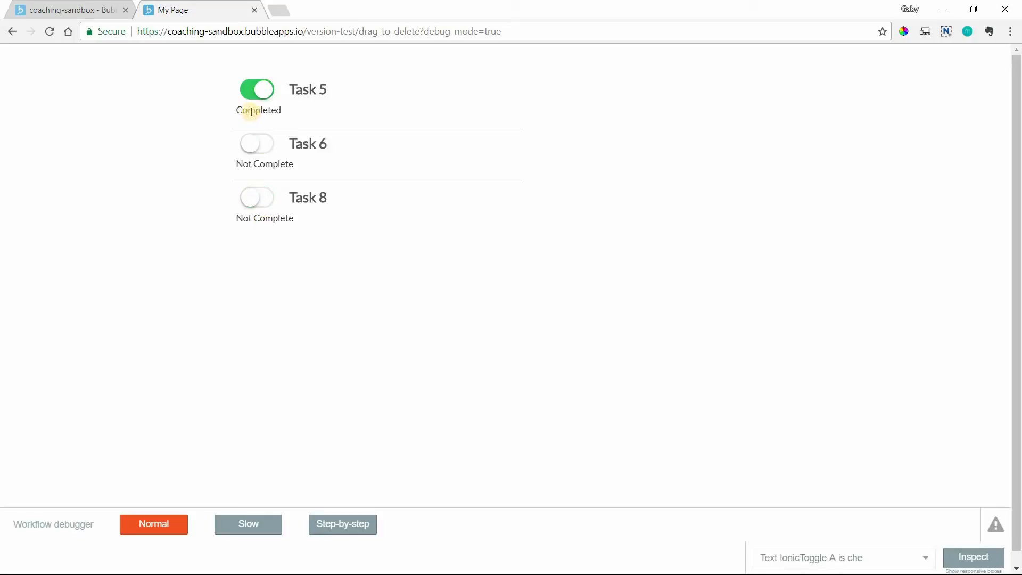
pyautogui.moveTo(274, 109)
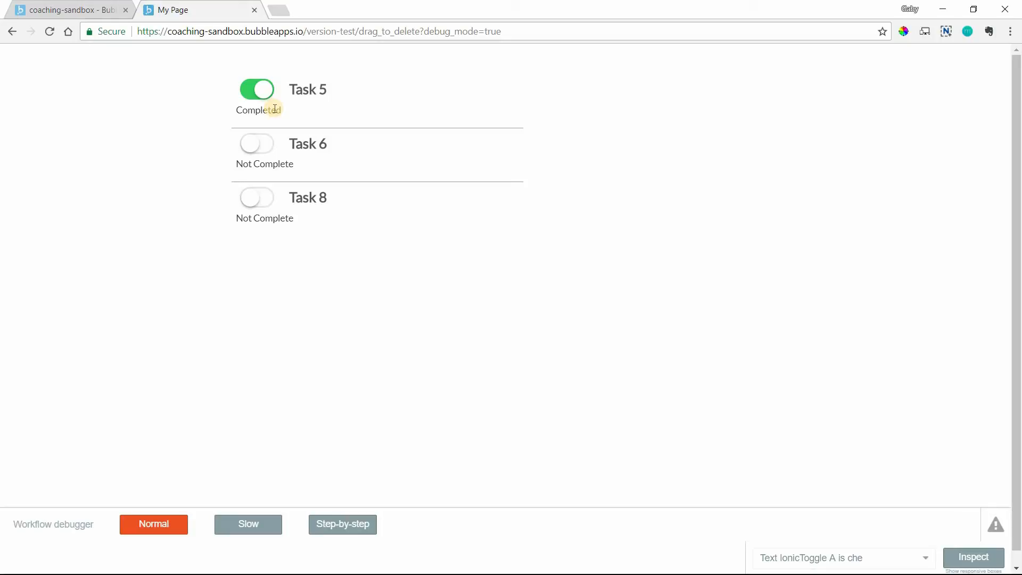
pyautogui.moveTo(298, 111)
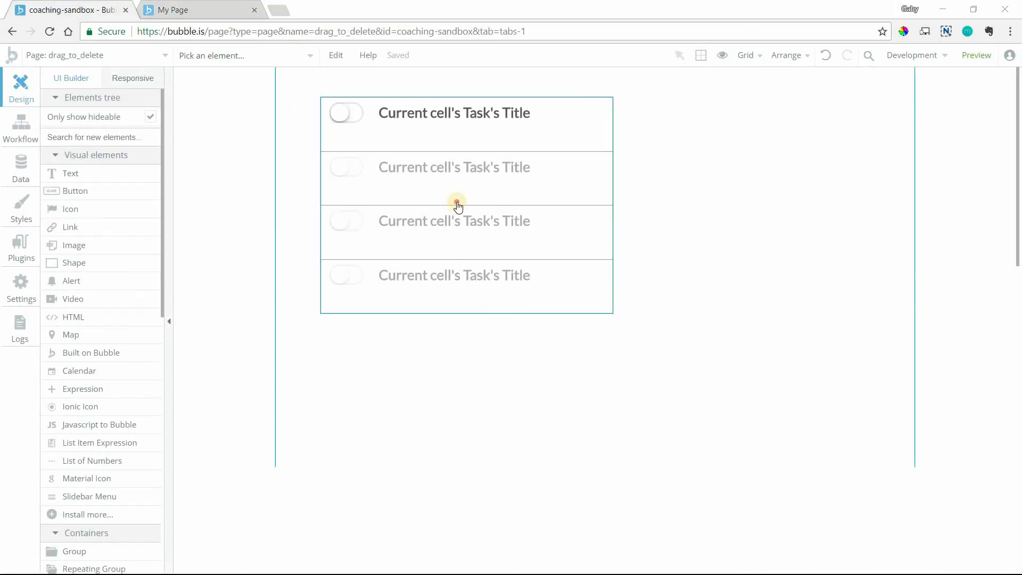
# - Inspect the task list's Task data source and IonicToggle A's dynamic checked status, then view Data
pyautogui.click(457, 202)
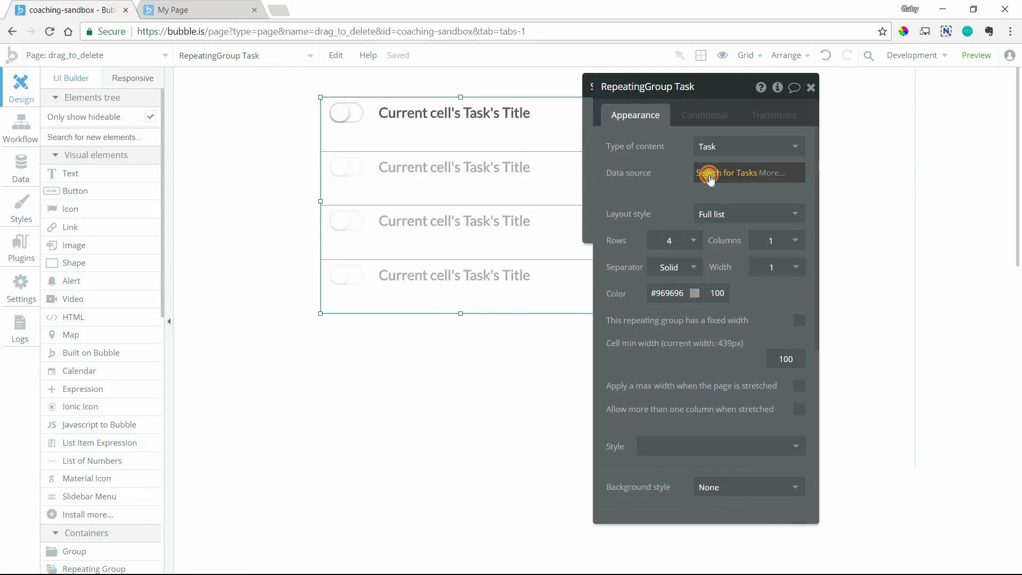
pyautogui.click(724, 173)
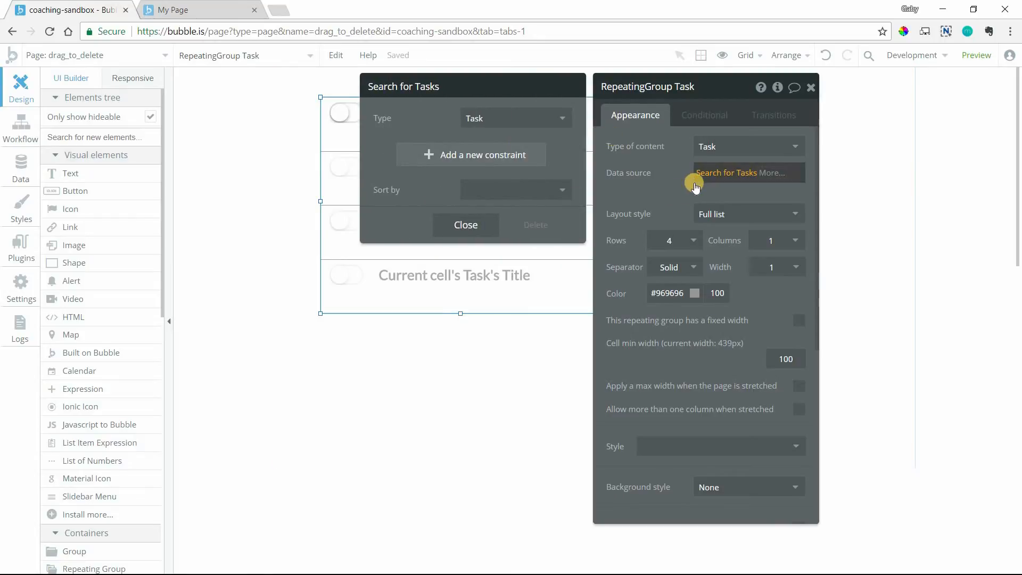
pyautogui.click(466, 224)
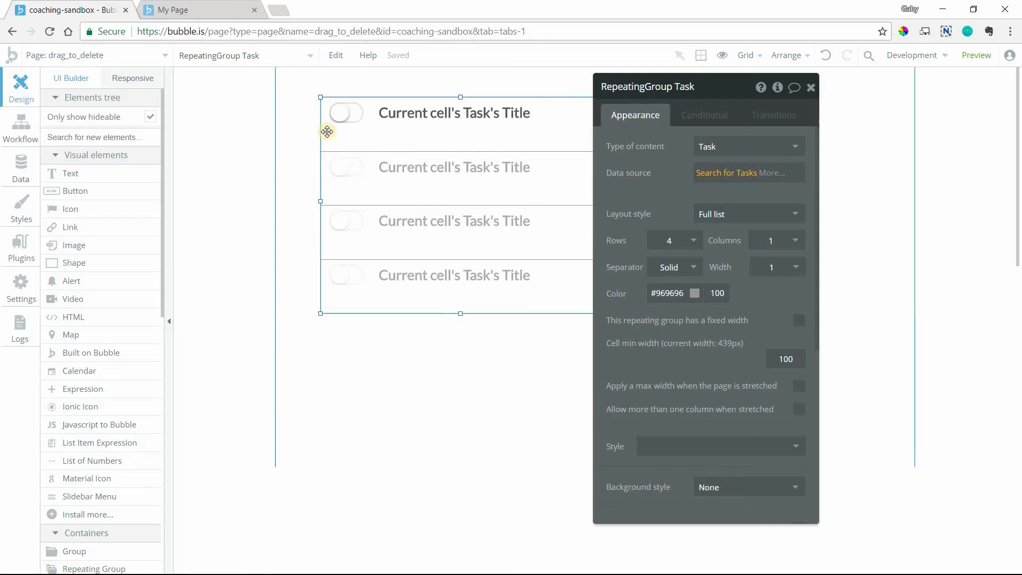
pyautogui.click(454, 112)
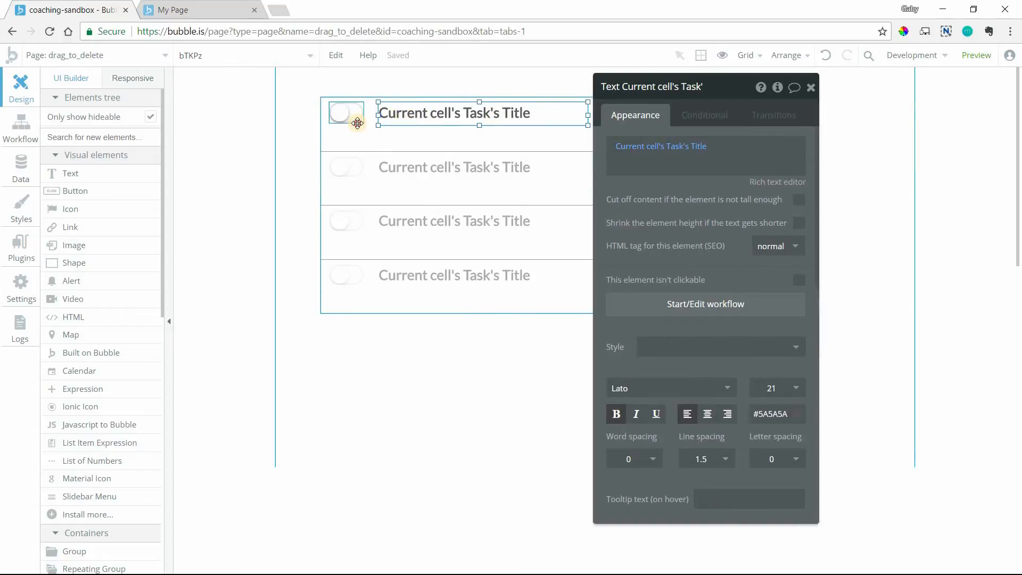
pyautogui.click(345, 112)
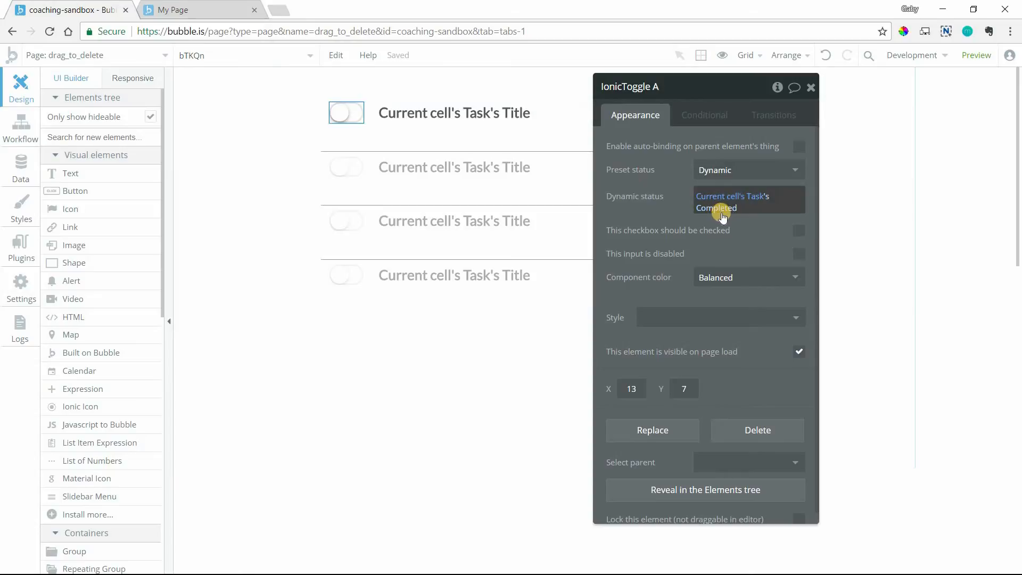
pyautogui.moveTo(20, 177)
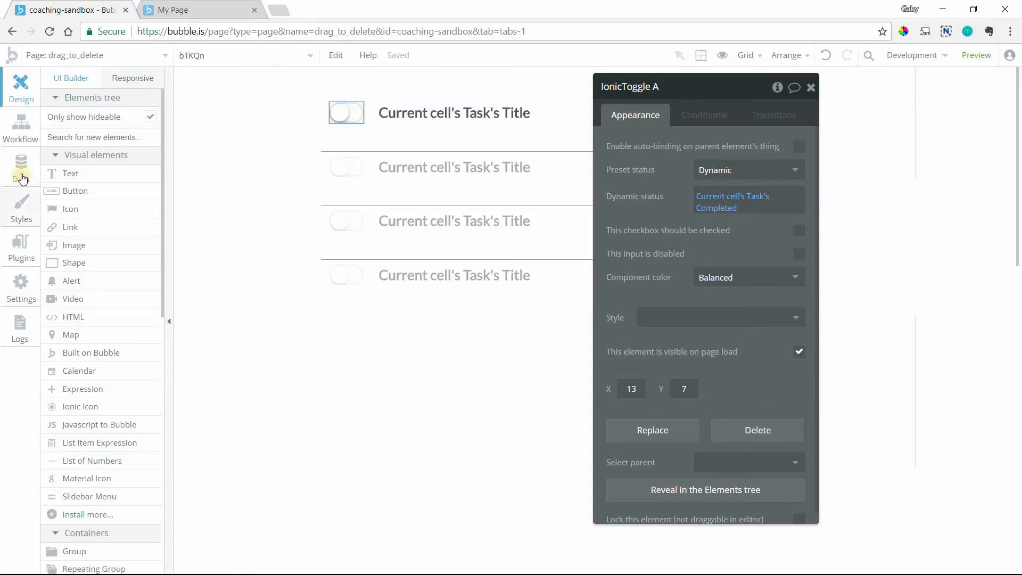
pyautogui.click(20, 166)
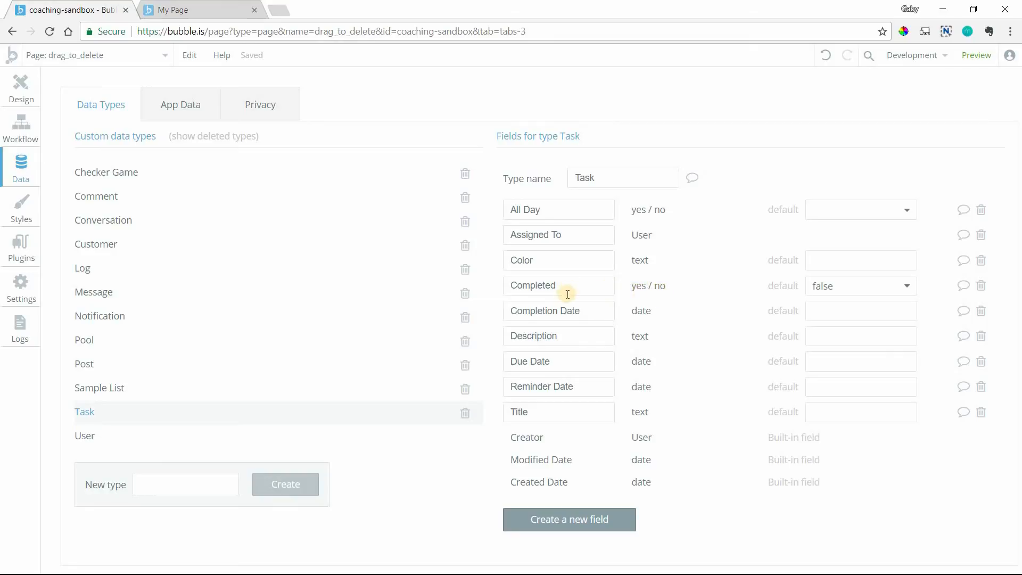
# - Select the Task data type to view its Completed yes/no field
pyautogui.click(20, 88)
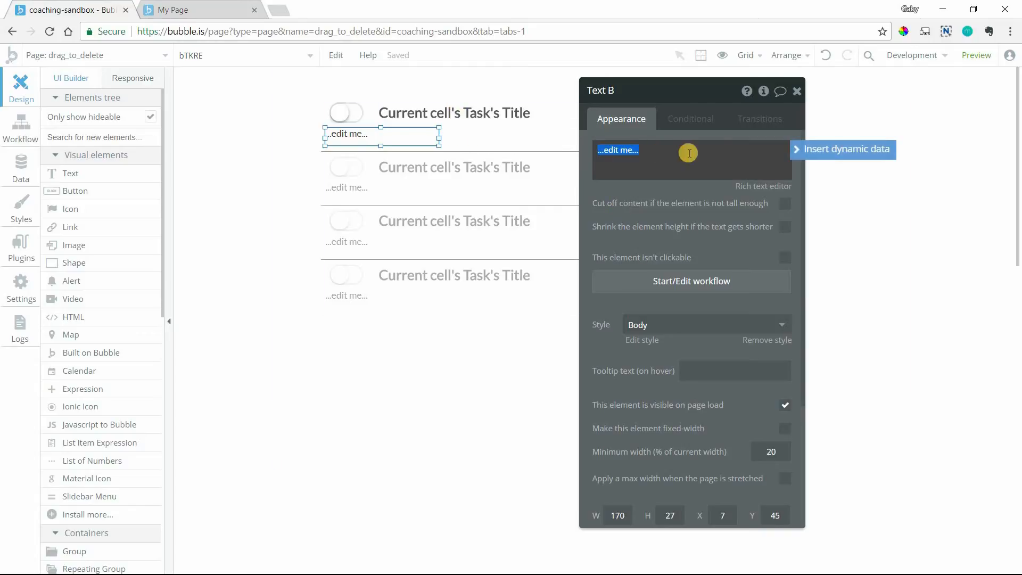
# - Set the new label's text to Current cell's Task's Completed :formatted as text
pyautogui.click(847, 149)
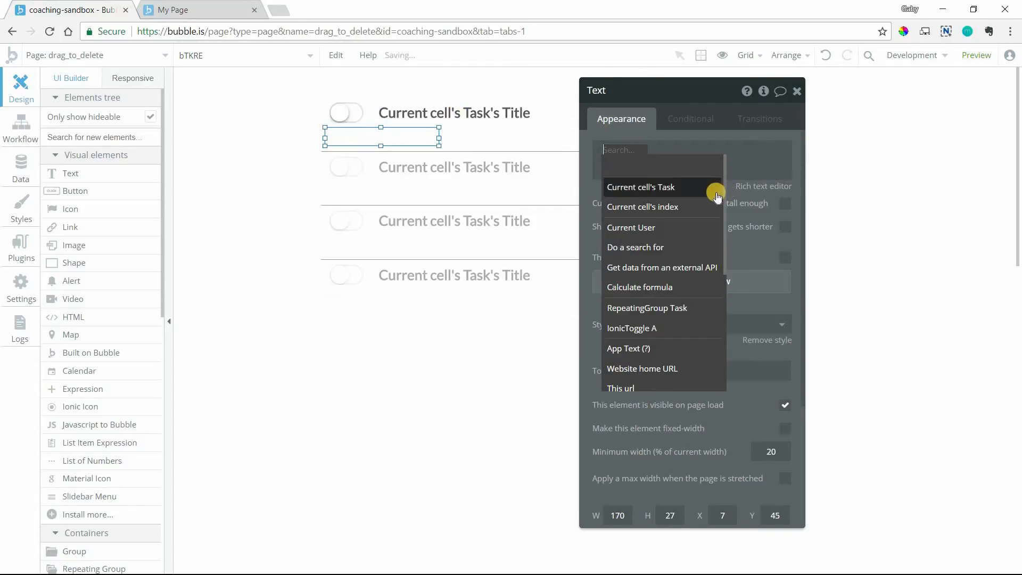
pyautogui.click(640, 187)
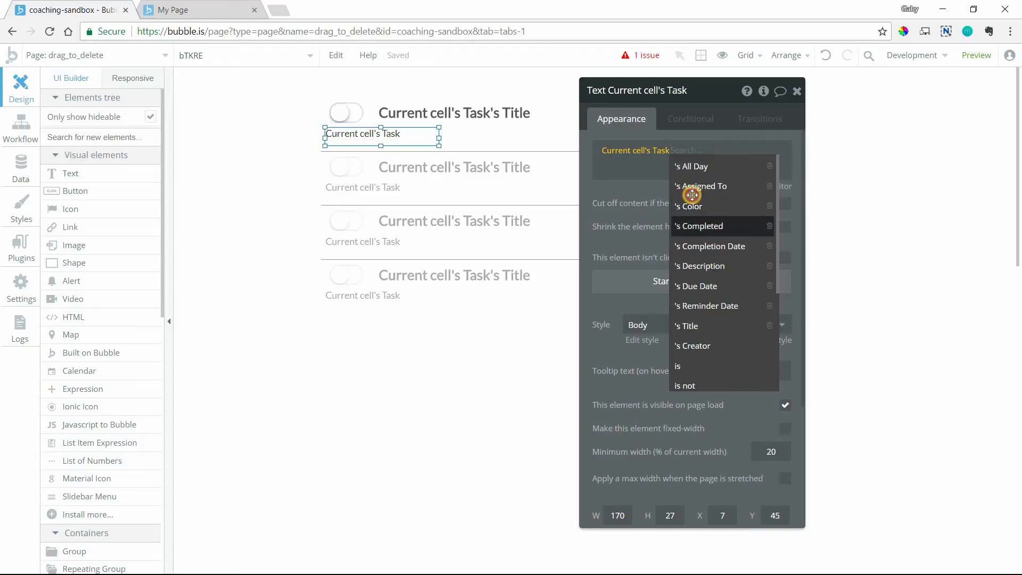
pyautogui.click(698, 226)
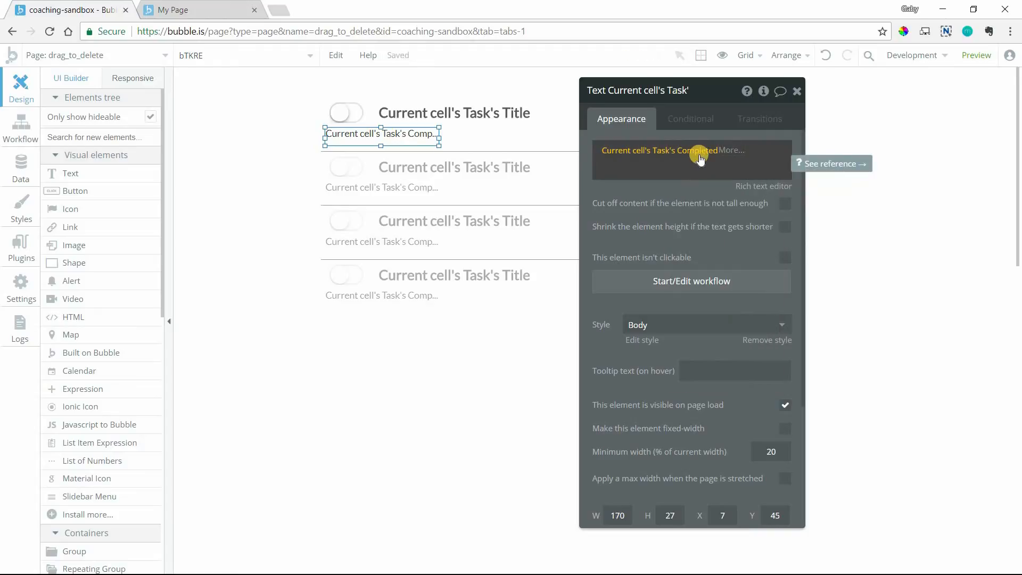
pyautogui.click(696, 150)
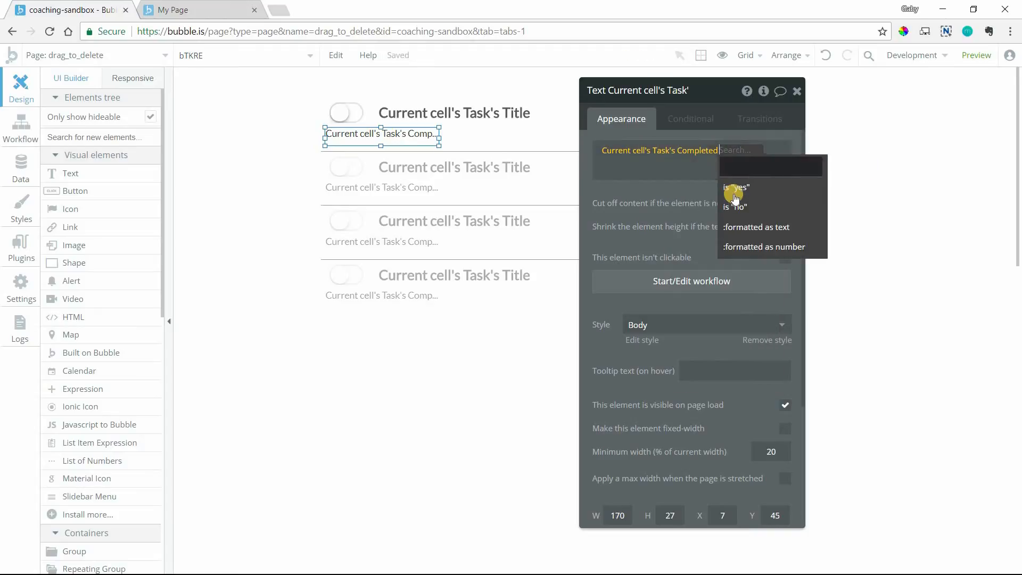
pyautogui.click(756, 227)
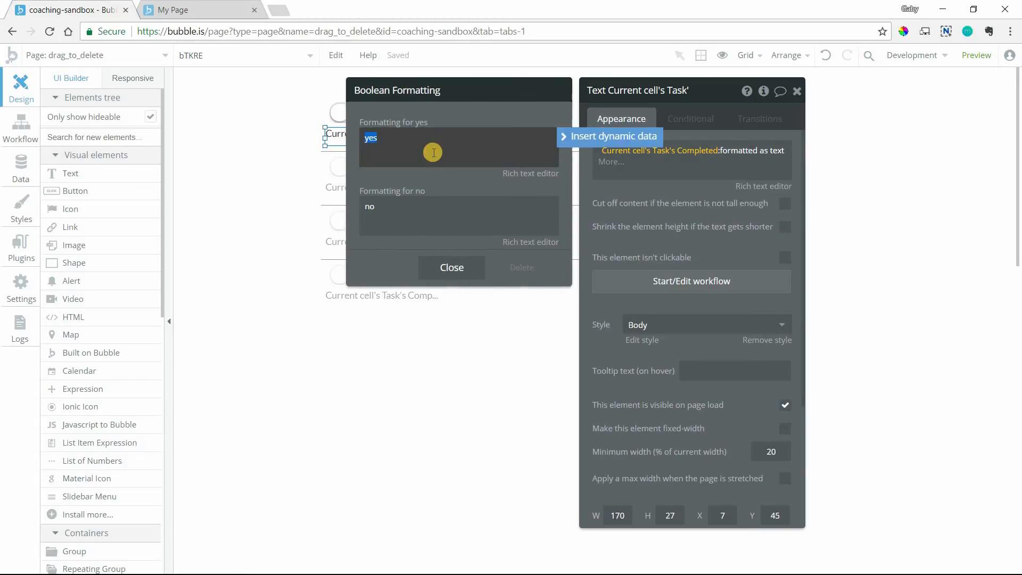
# - Format the label as 'Completed' for yes and 'Not Complete' for no, then inspect the toggle's workflow
pyautogui.write('Completed')
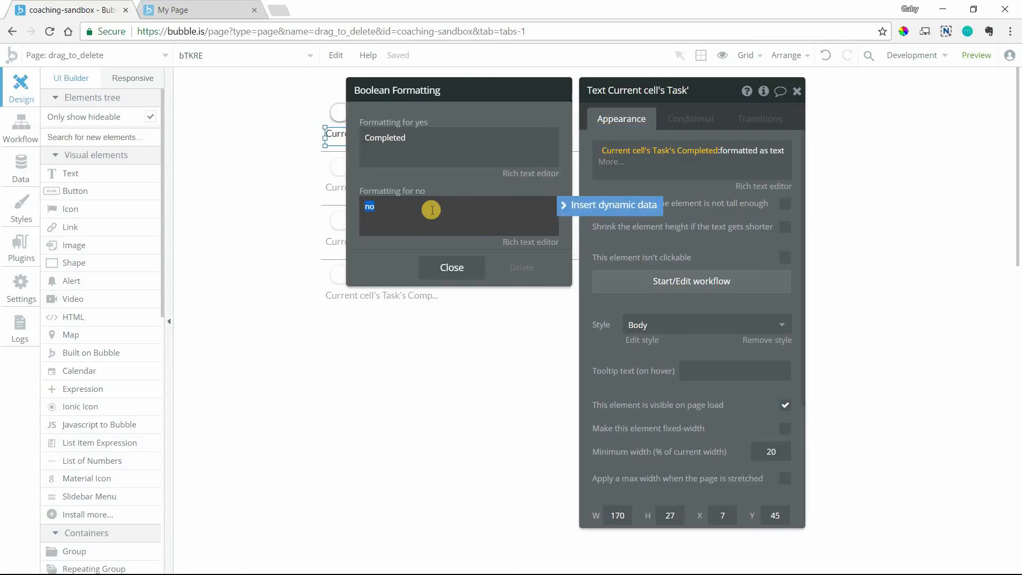
pyautogui.write('Not')
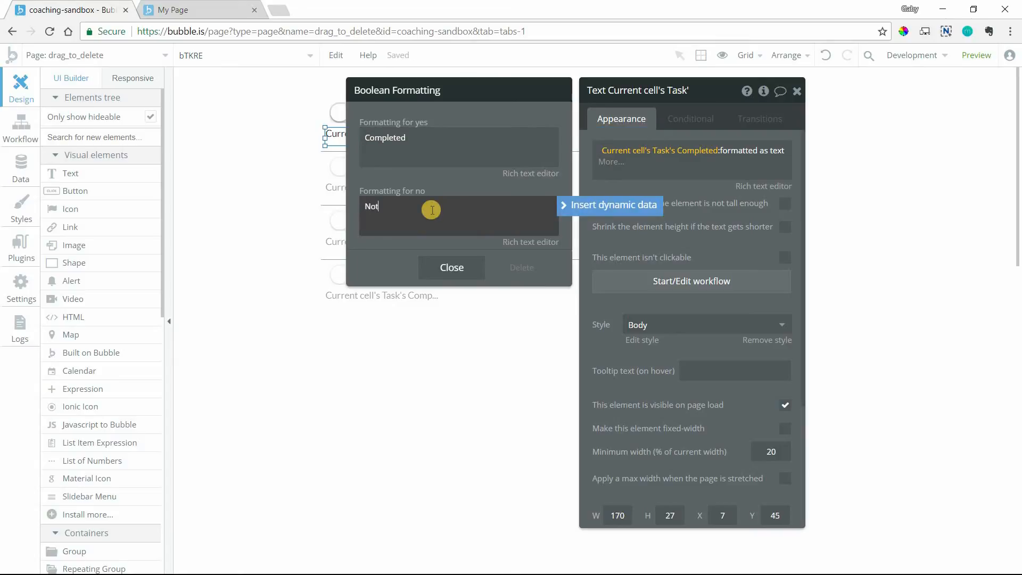
pyautogui.write('Complete')
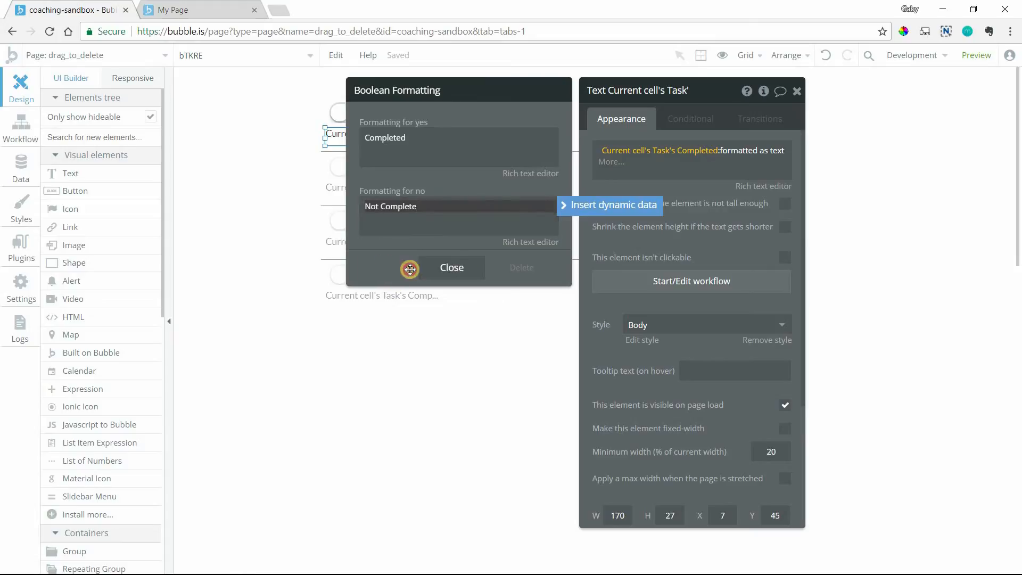
pyautogui.click(451, 267)
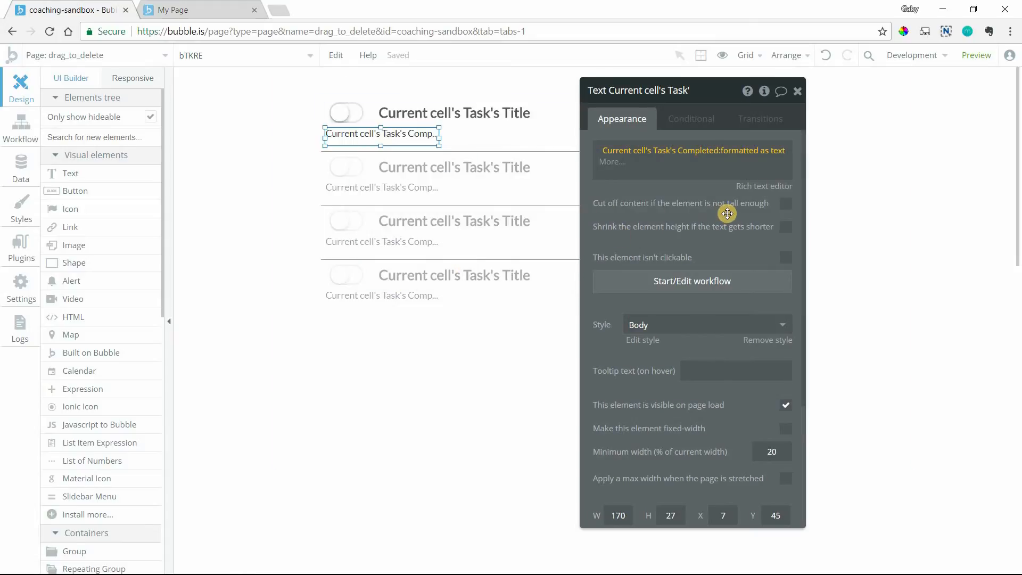
pyautogui.click(346, 113)
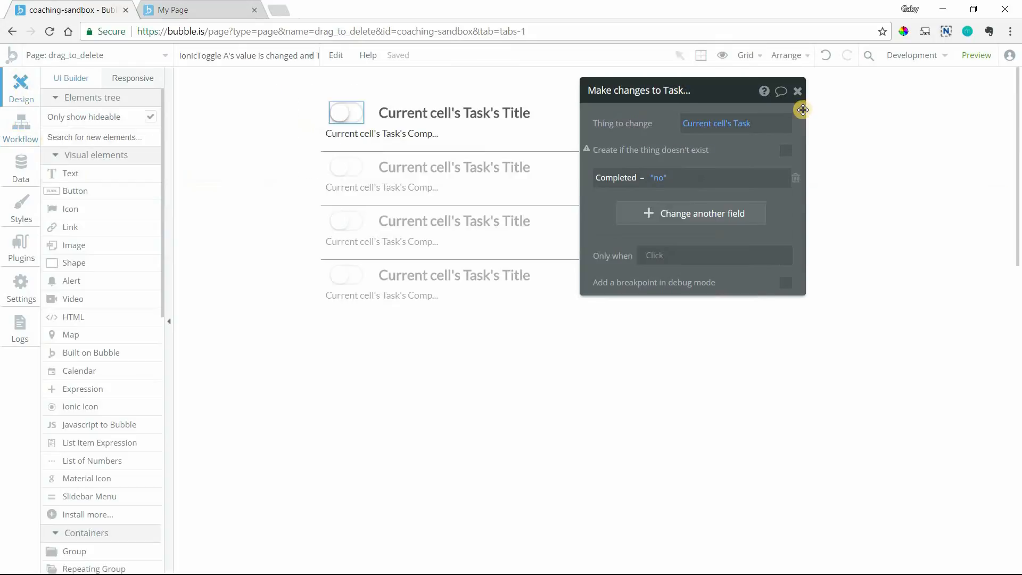
# - Refresh the preview page to load the latest version
pyautogui.click(172, 10)
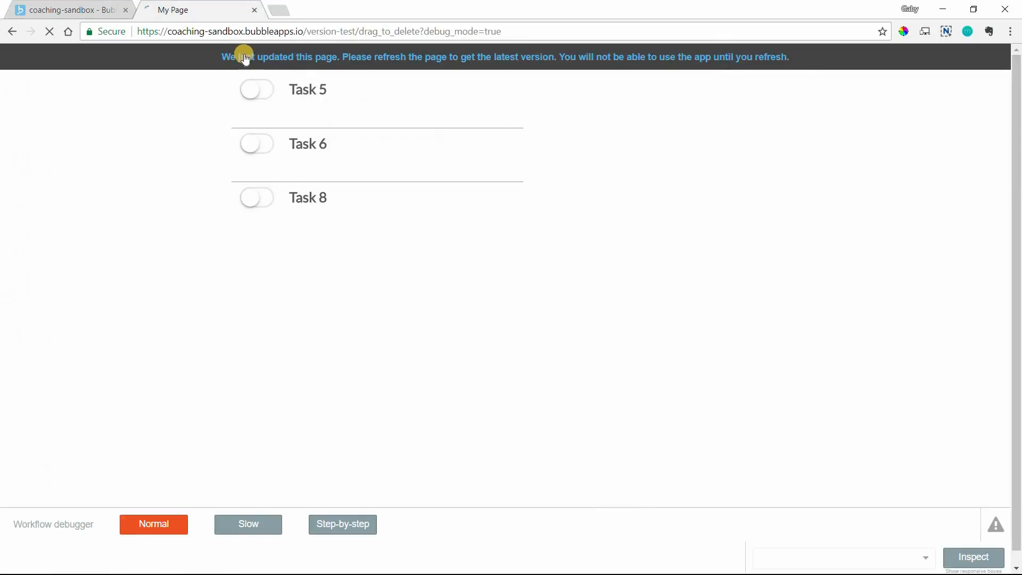
pyautogui.moveTo(311, 222)
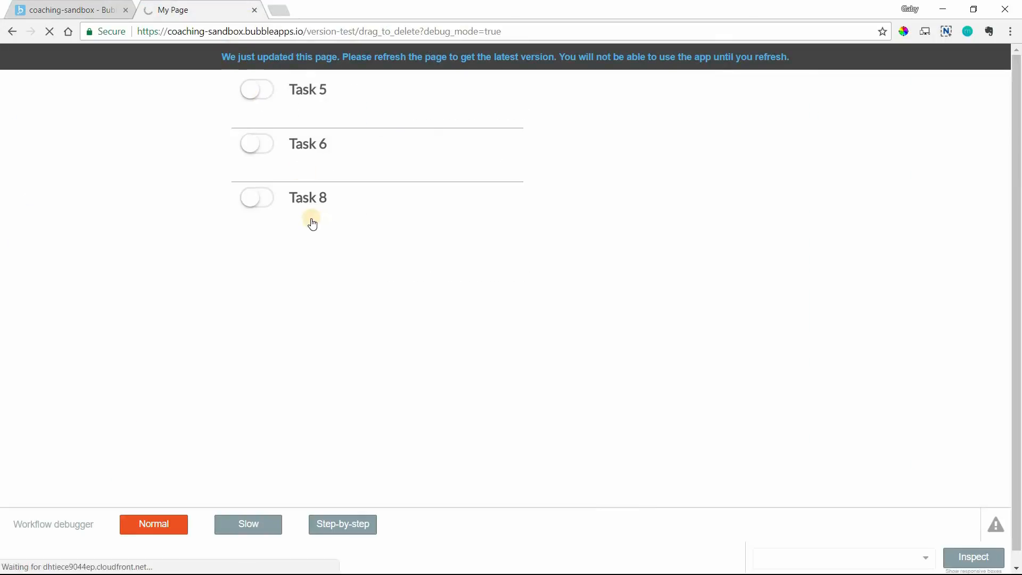
pyautogui.moveTo(375, 359)
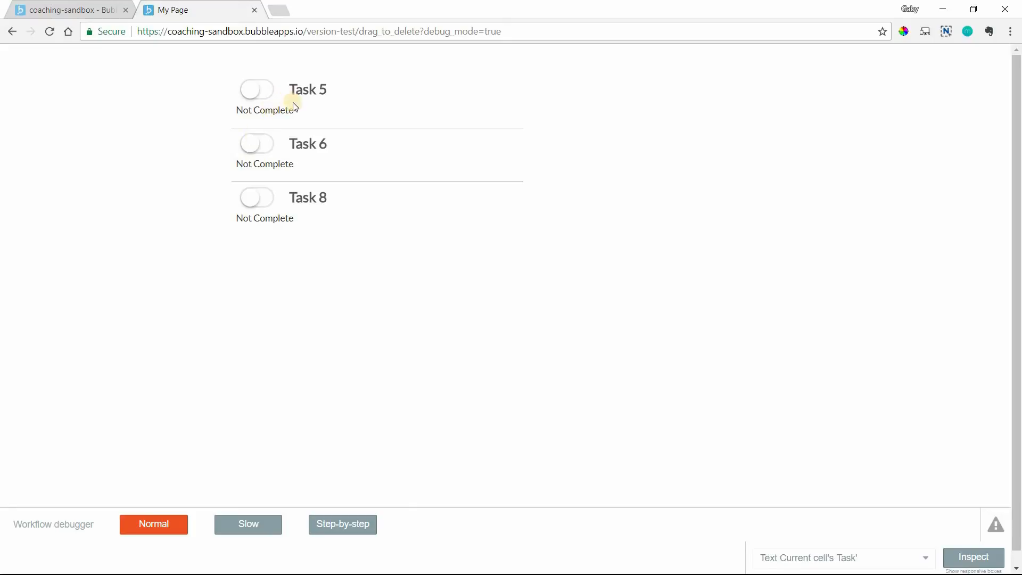
pyautogui.moveTo(276, 161)
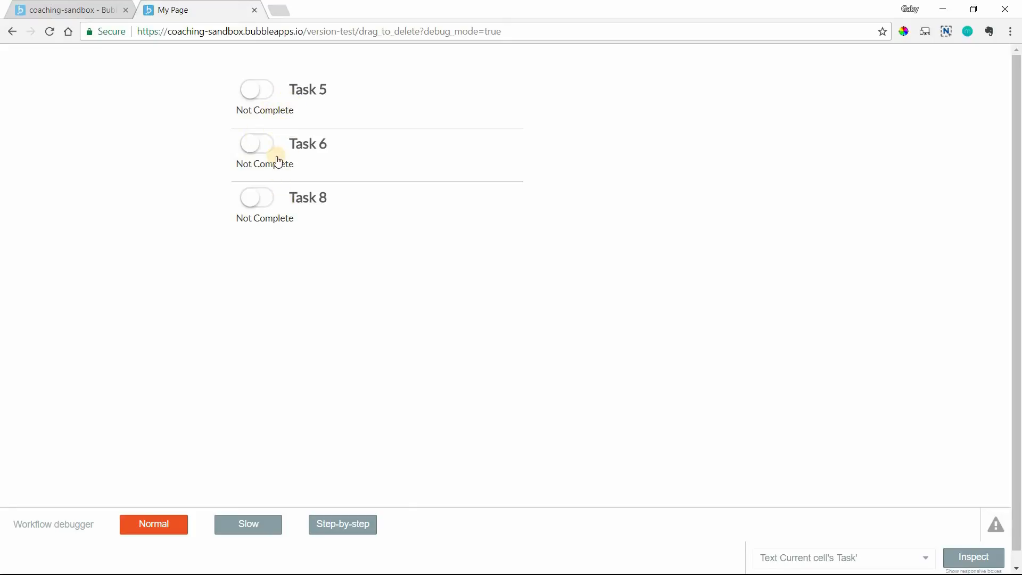
# - Toggle Task 6 on in the preview
pyautogui.click(256, 144)
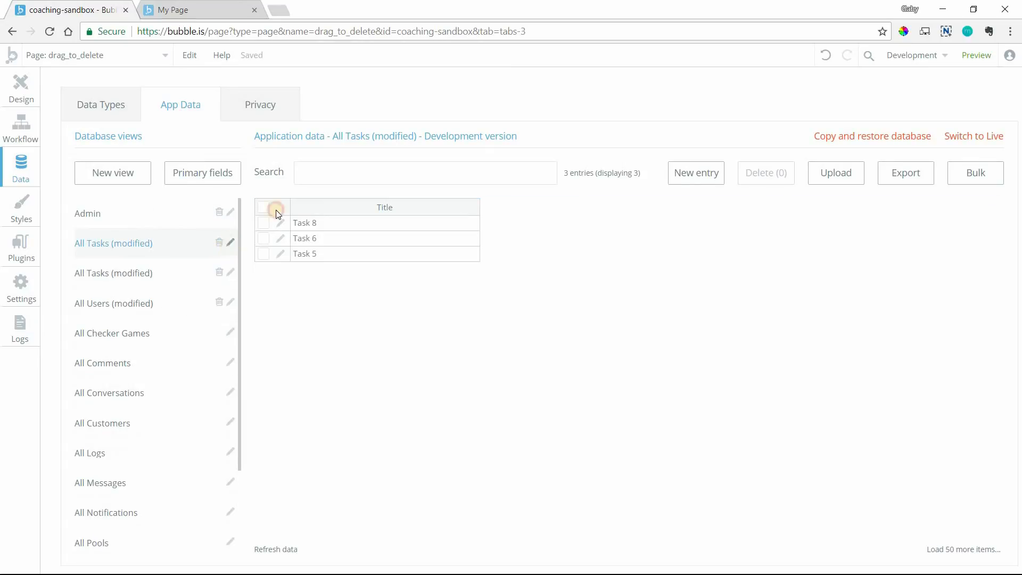
# - Add a Completed column to the All Tasks view, then toggle Task 8 on in the preview
pyautogui.click(230, 243)
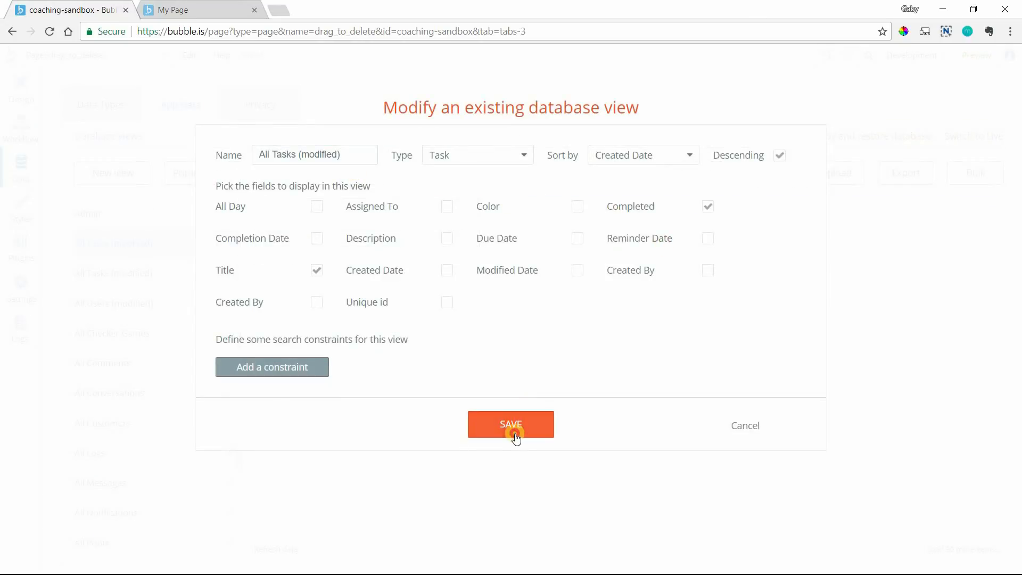
pyautogui.click(511, 424)
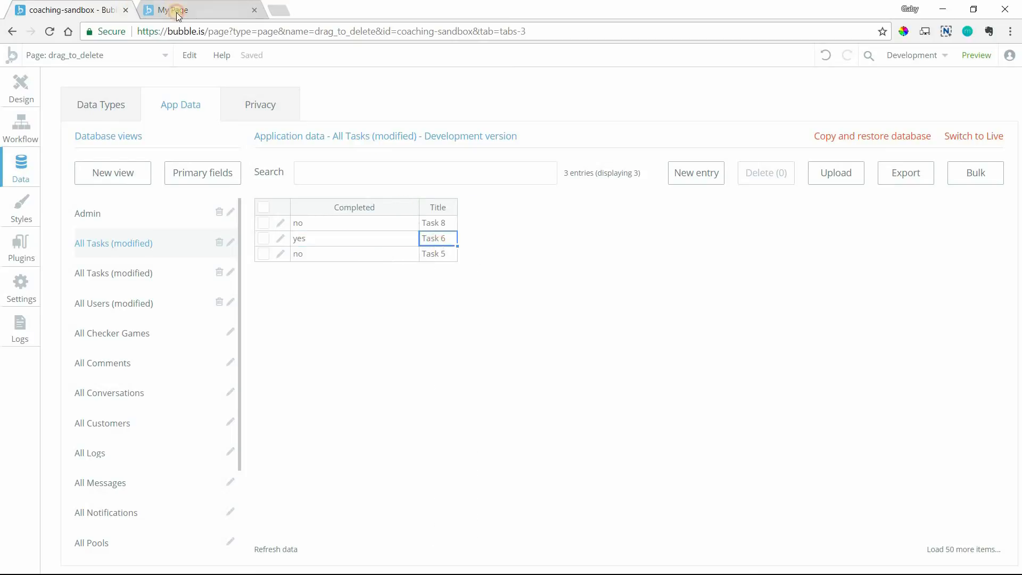
pyautogui.click(195, 9)
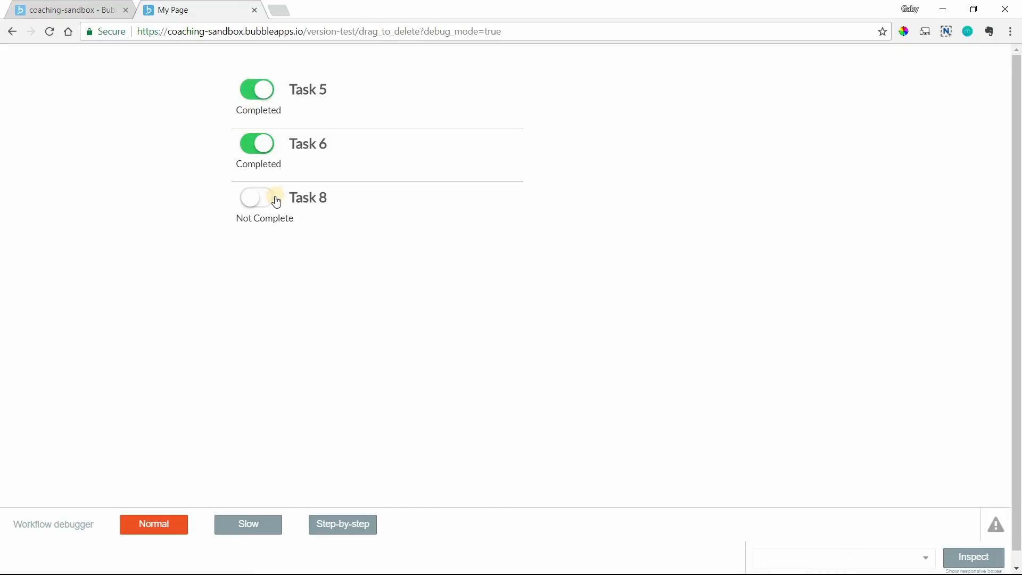
pyautogui.click(256, 199)
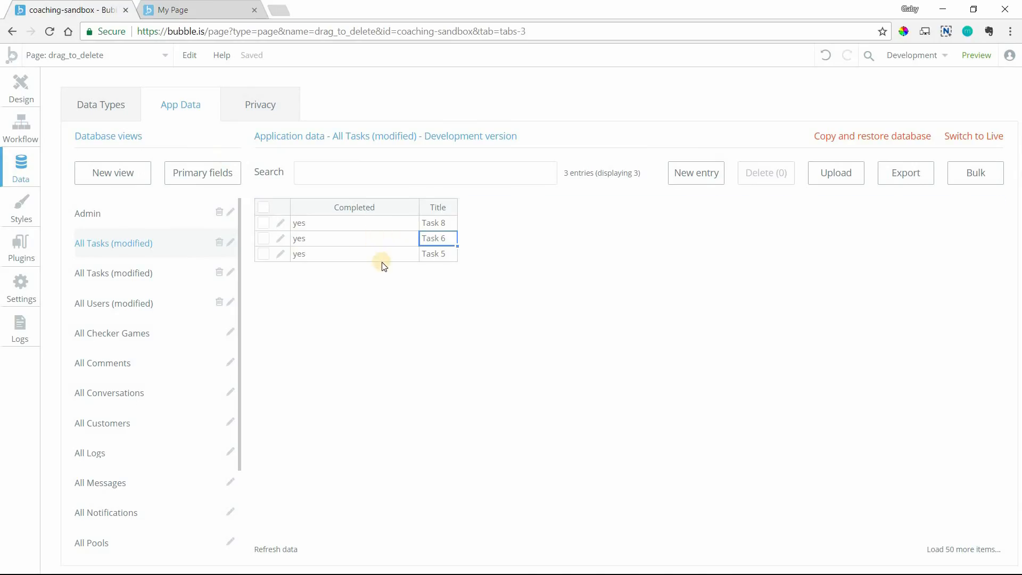
# - Change the label's dynamic text to IonicToggle A's is checked :formatted as text
pyautogui.click(20, 87)
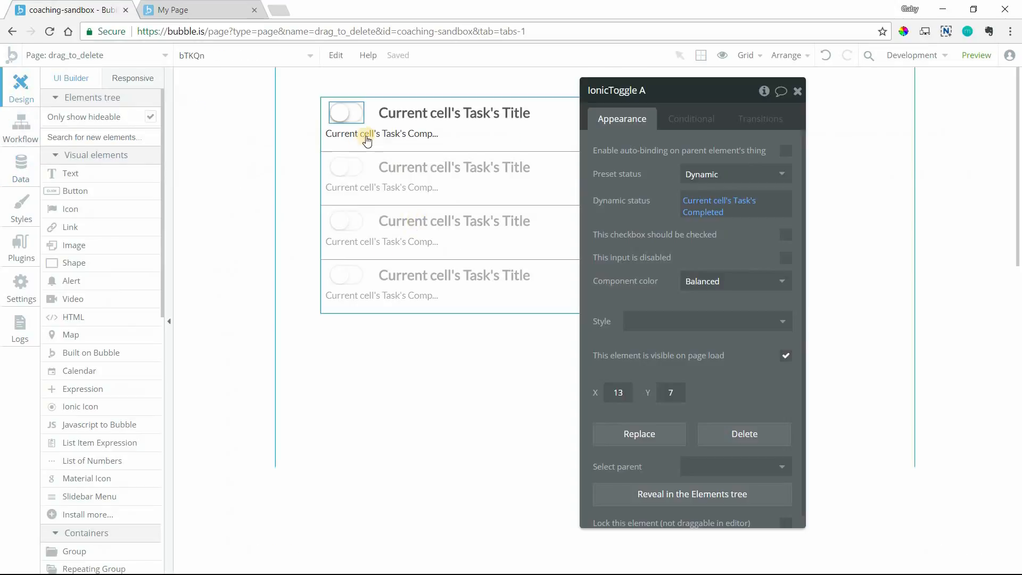
pyautogui.click(382, 134)
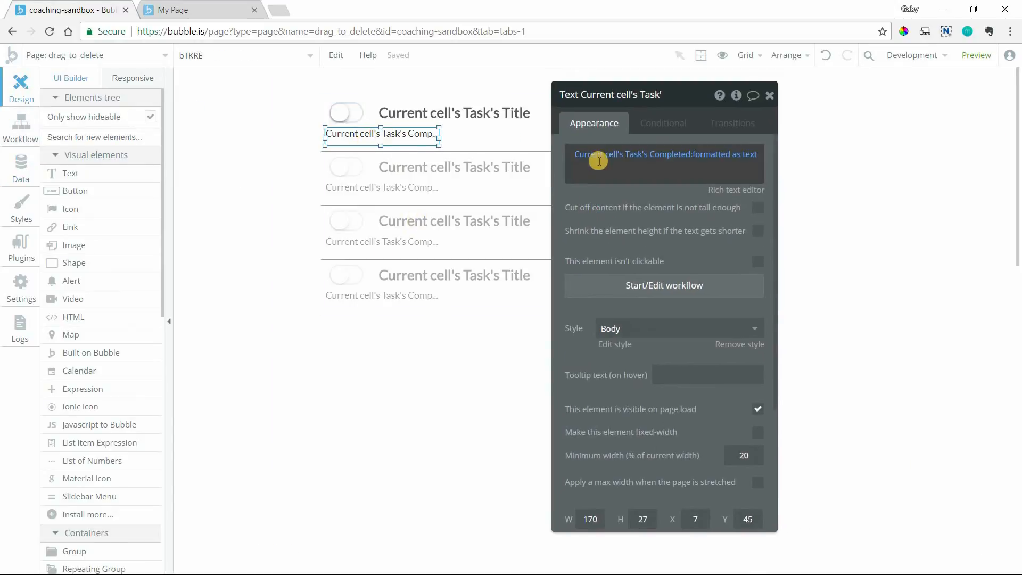
pyautogui.moveTo(624, 161)
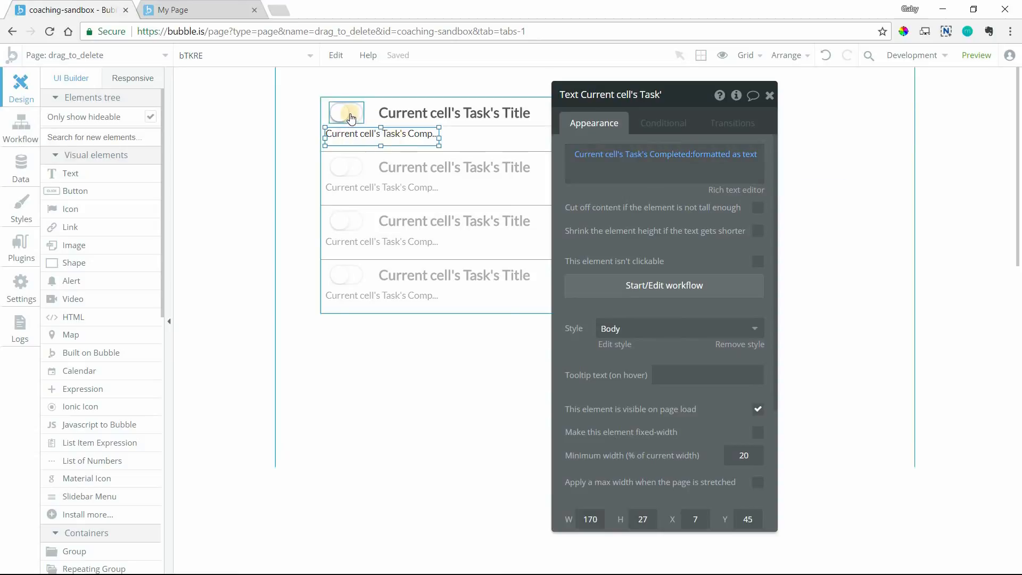
pyautogui.moveTo(461, 118)
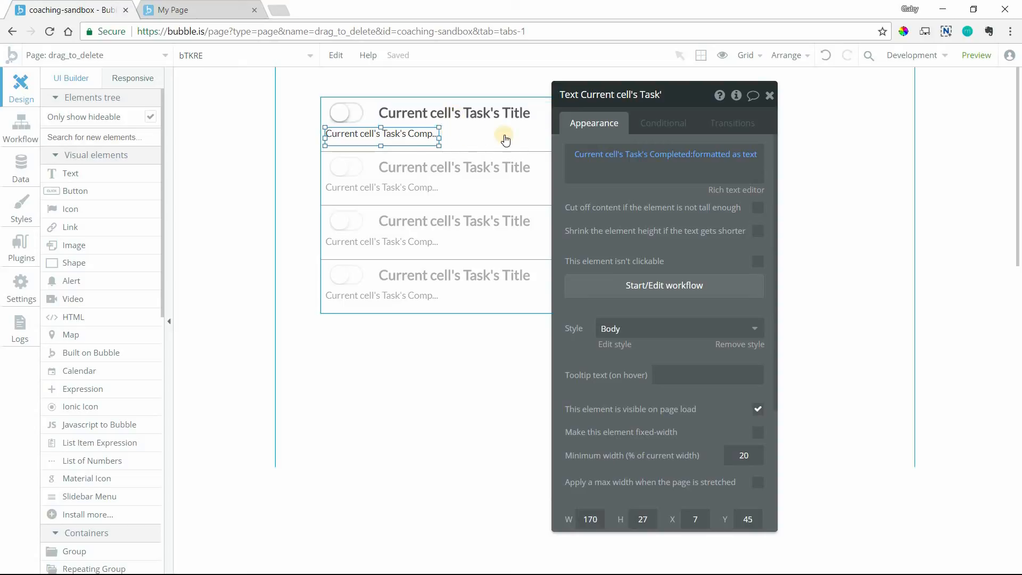
pyautogui.moveTo(396, 134)
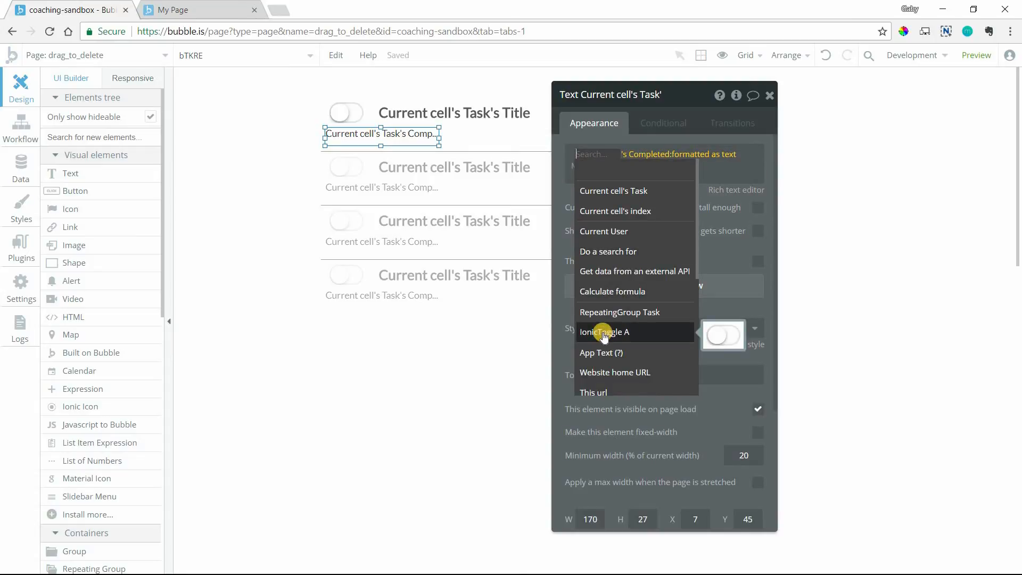
pyautogui.click(603, 332)
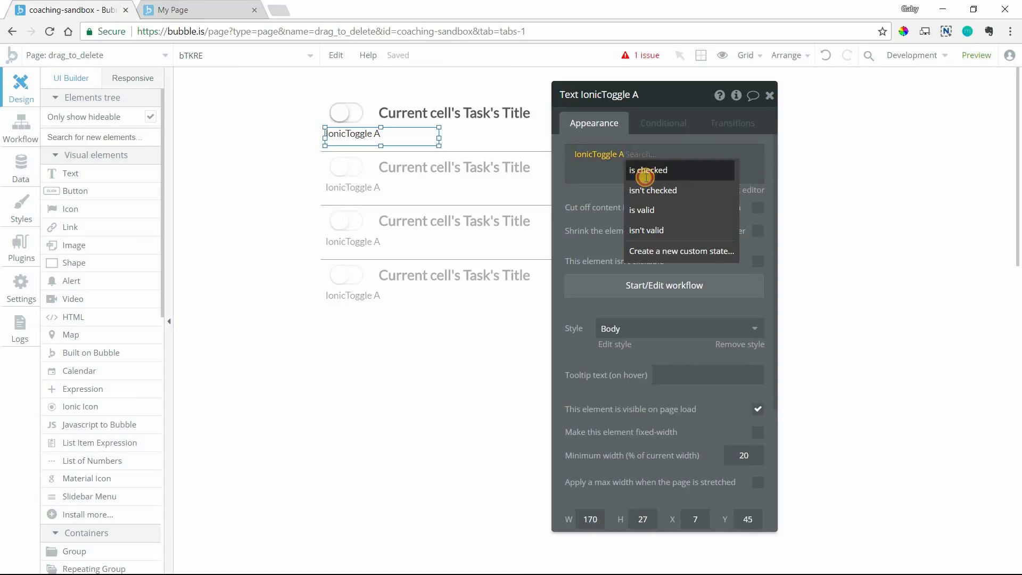
pyautogui.click(647, 169)
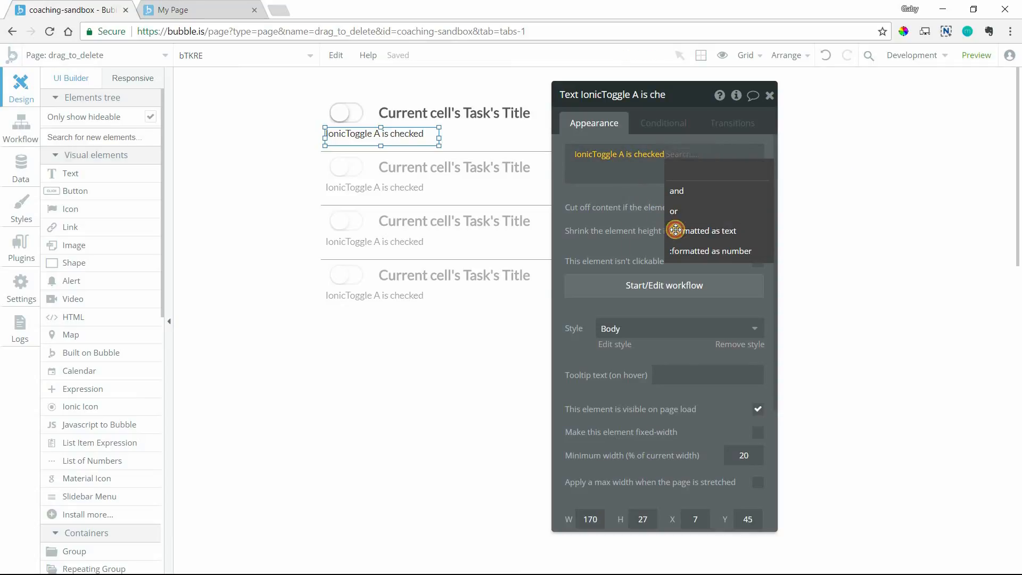
pyautogui.click(706, 230)
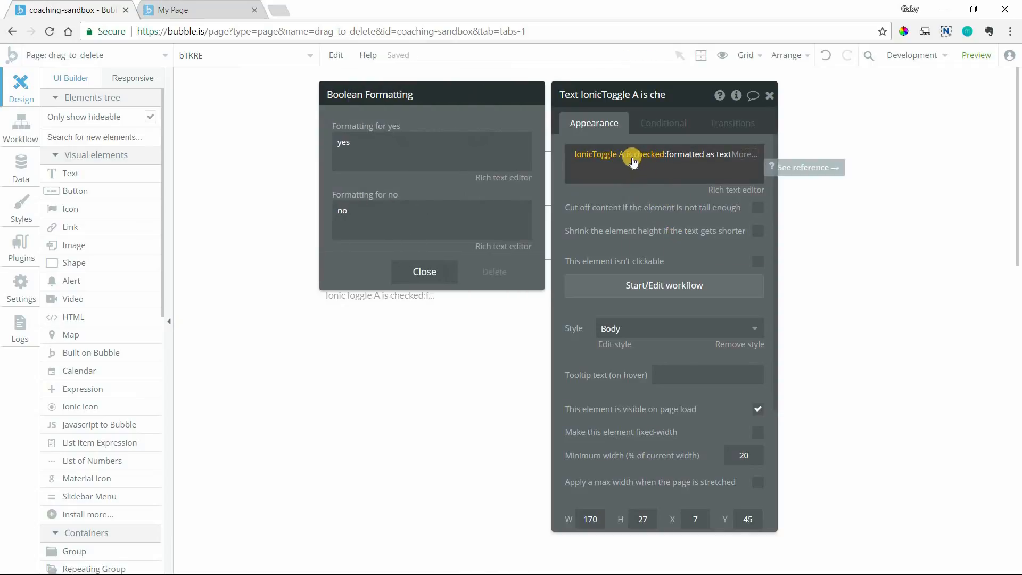
pyautogui.moveTo(653, 159)
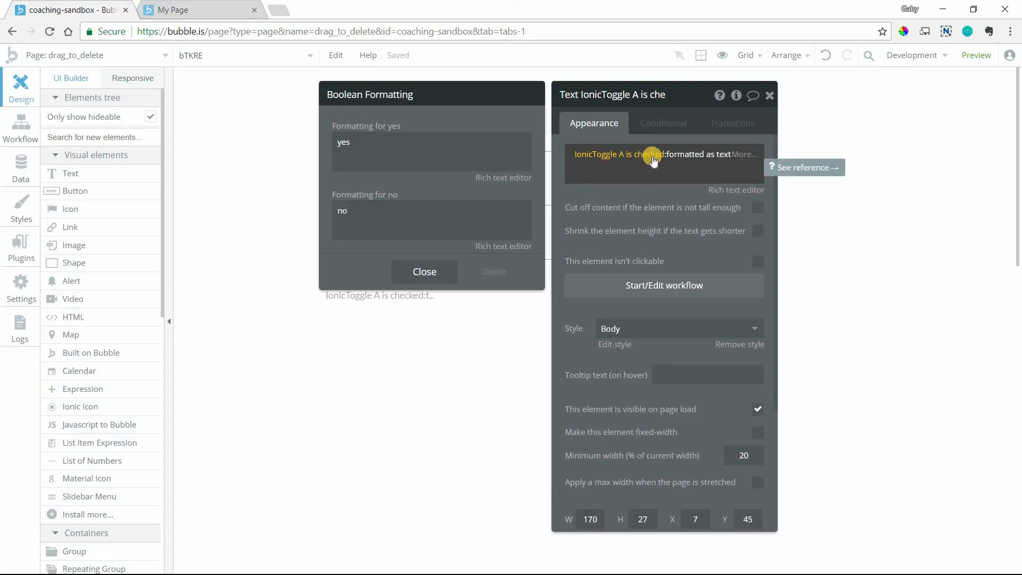
pyautogui.moveTo(516, 209)
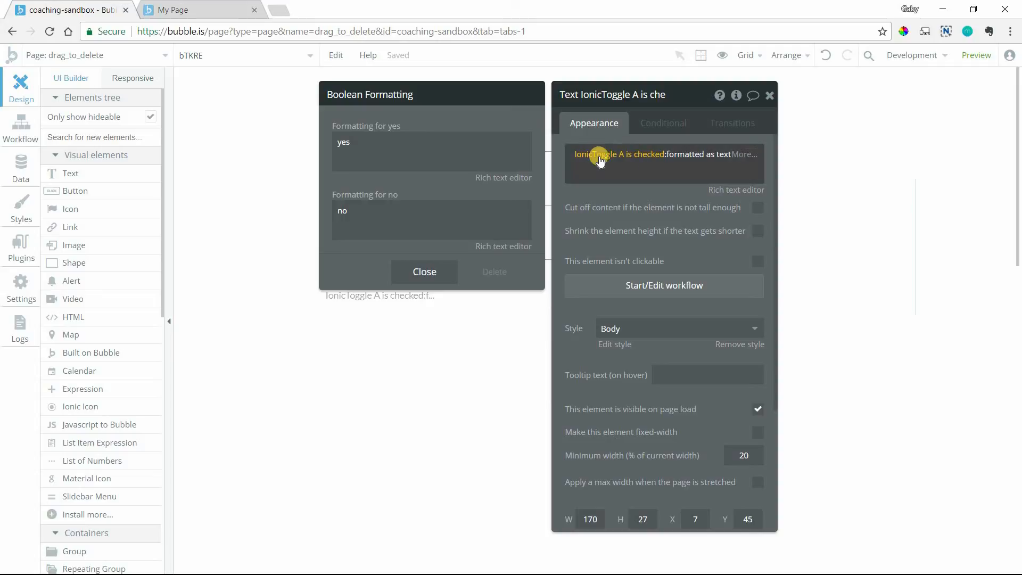
pyautogui.moveTo(636, 159)
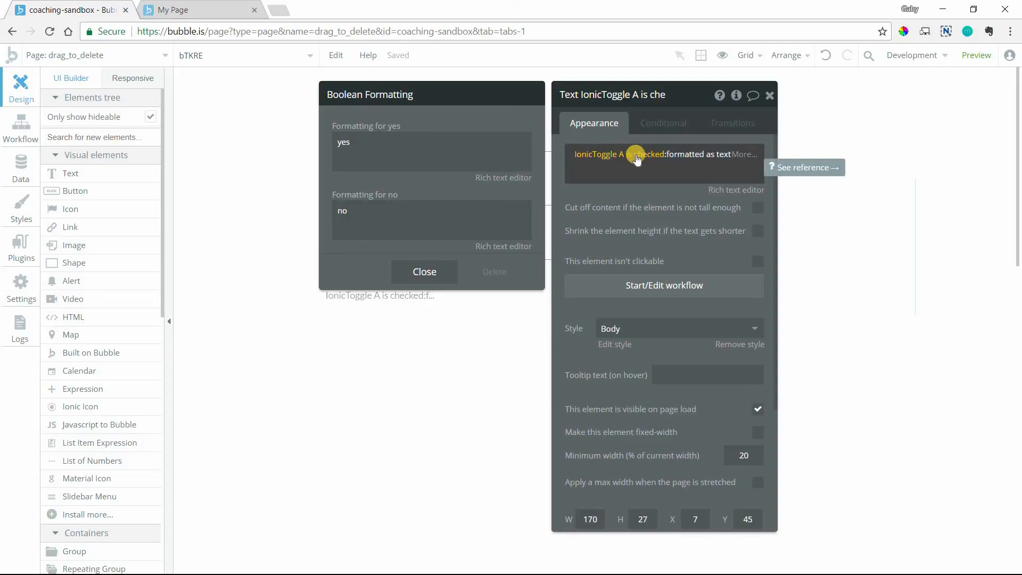
# - Replace the 'yes' wording with 'Completed' in the Boolean formatting
pyautogui.doubleClick(343, 142)
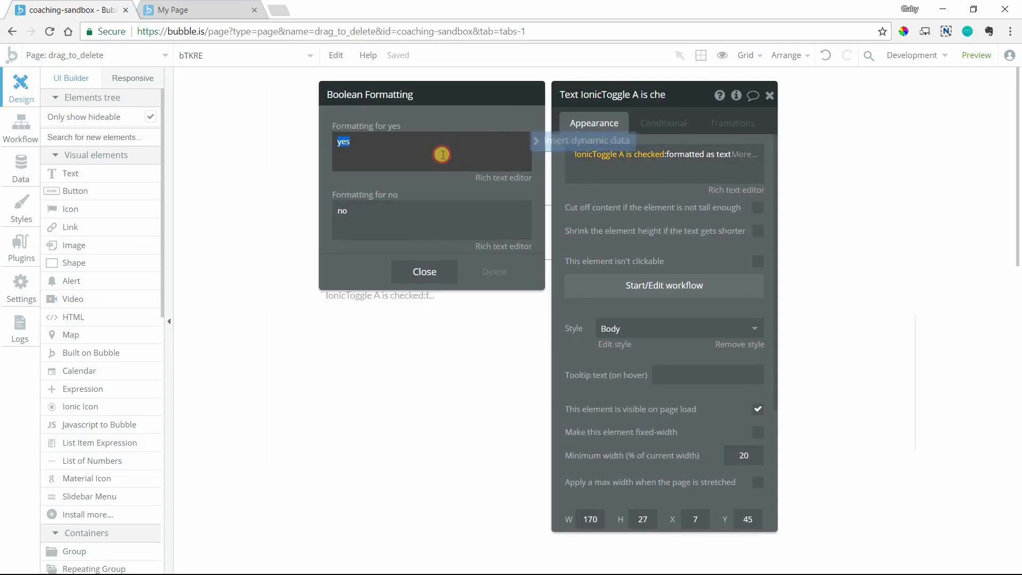
pyautogui.write('Completed')
pyautogui.click(431, 219)
pyautogui.write('Not Complete')
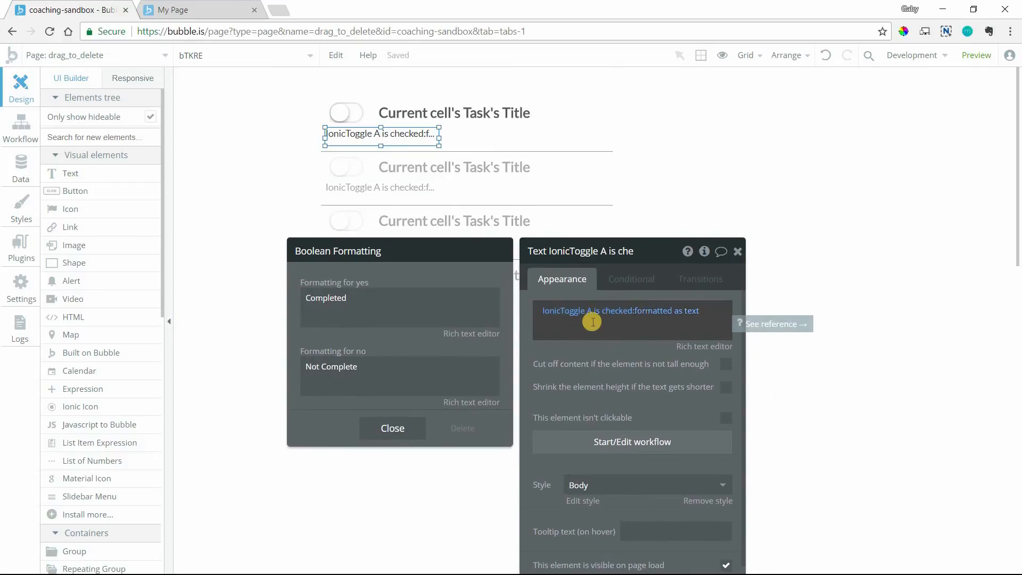
pyautogui.moveTo(524, 319)
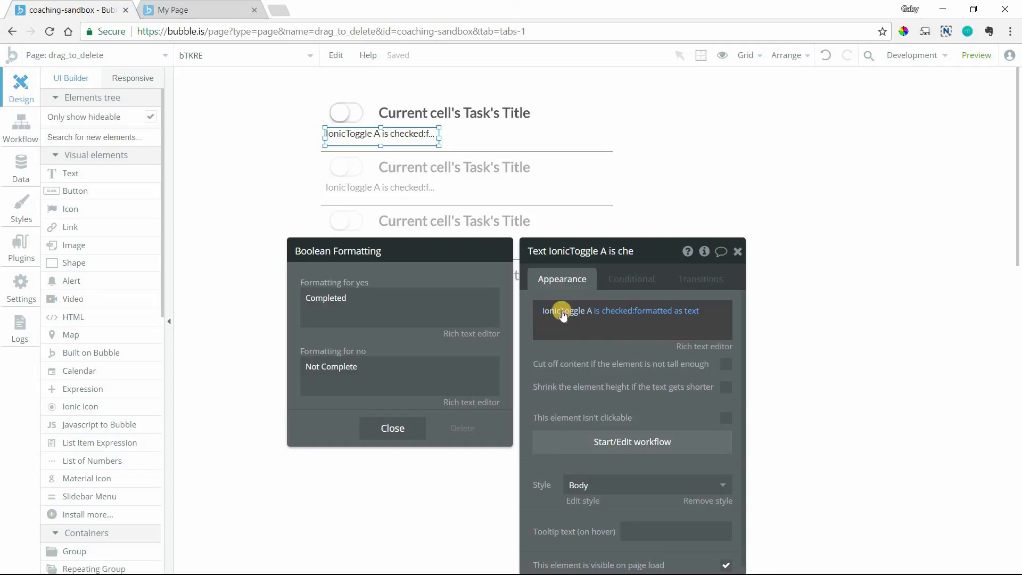
pyautogui.moveTo(577, 320)
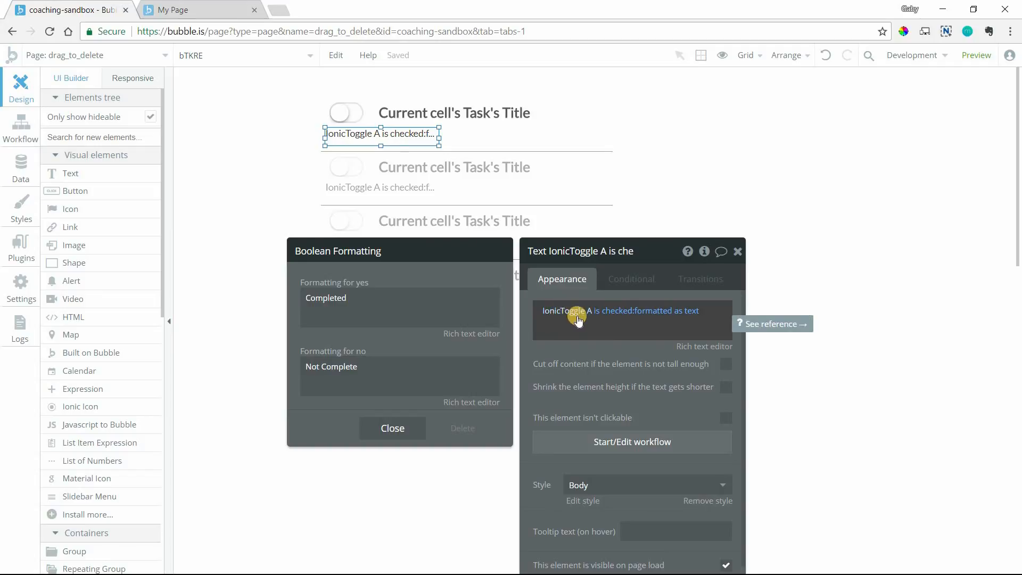
pyautogui.moveTo(566, 312)
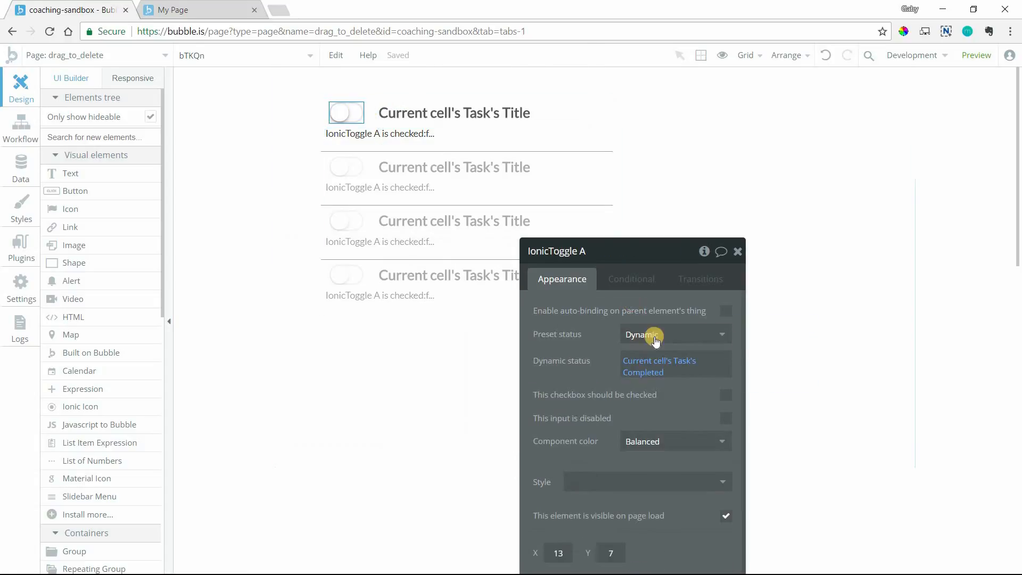
# - Set IonicToggle A's preset status to Unchecked and select the status label text below it
pyautogui.click(674, 334)
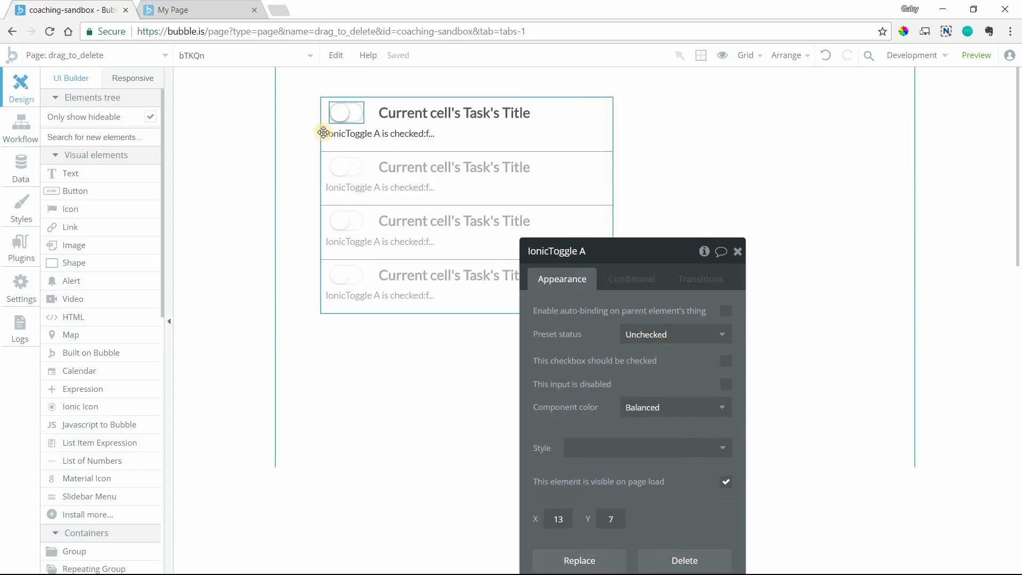
pyautogui.click(381, 134)
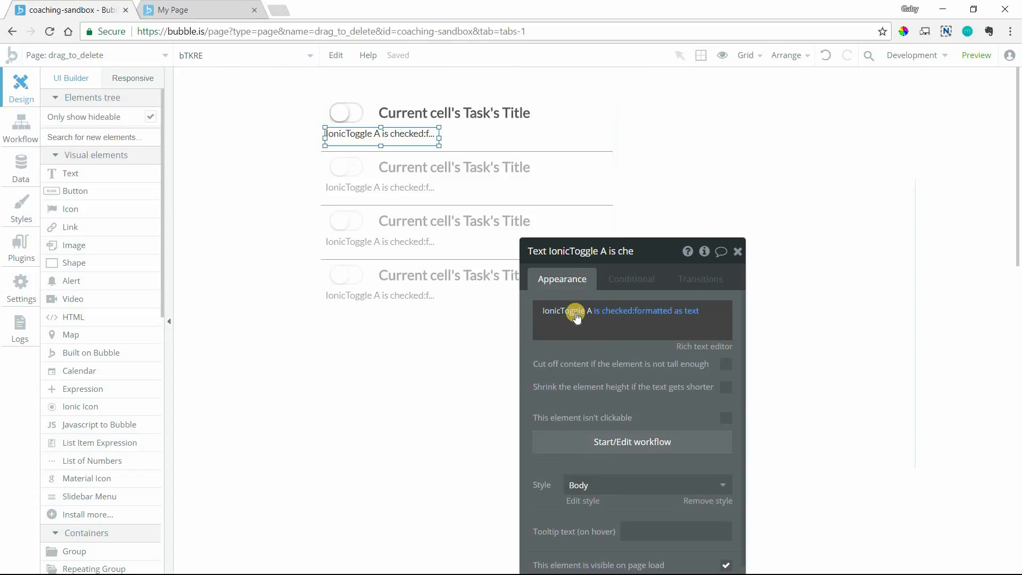
pyautogui.moveTo(582, 313)
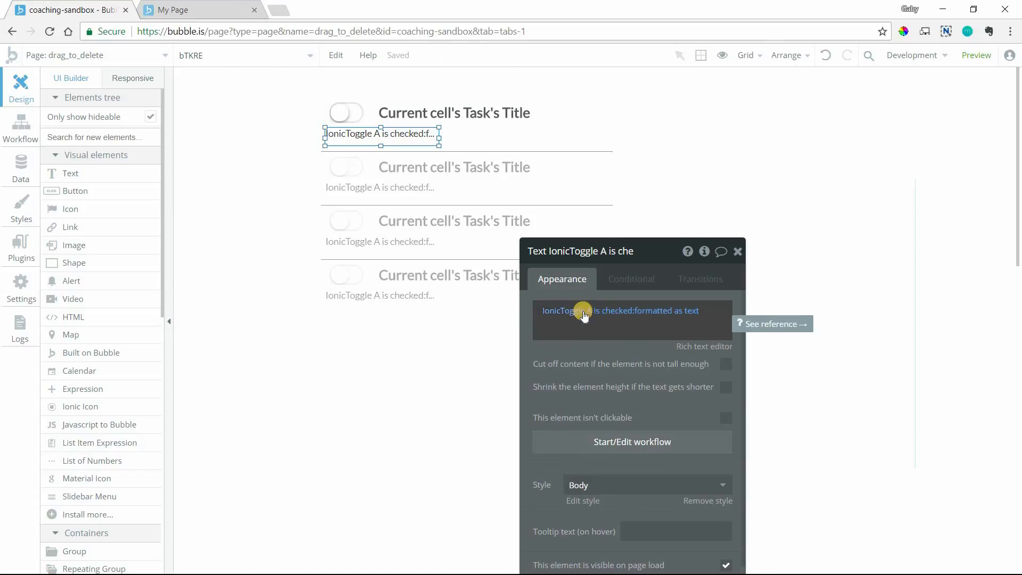
pyautogui.moveTo(592, 290)
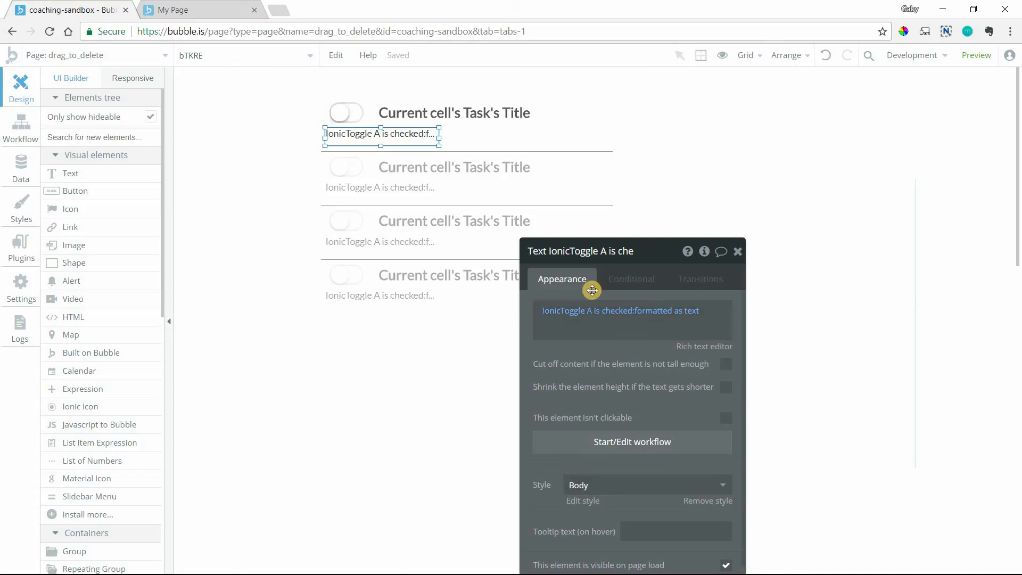